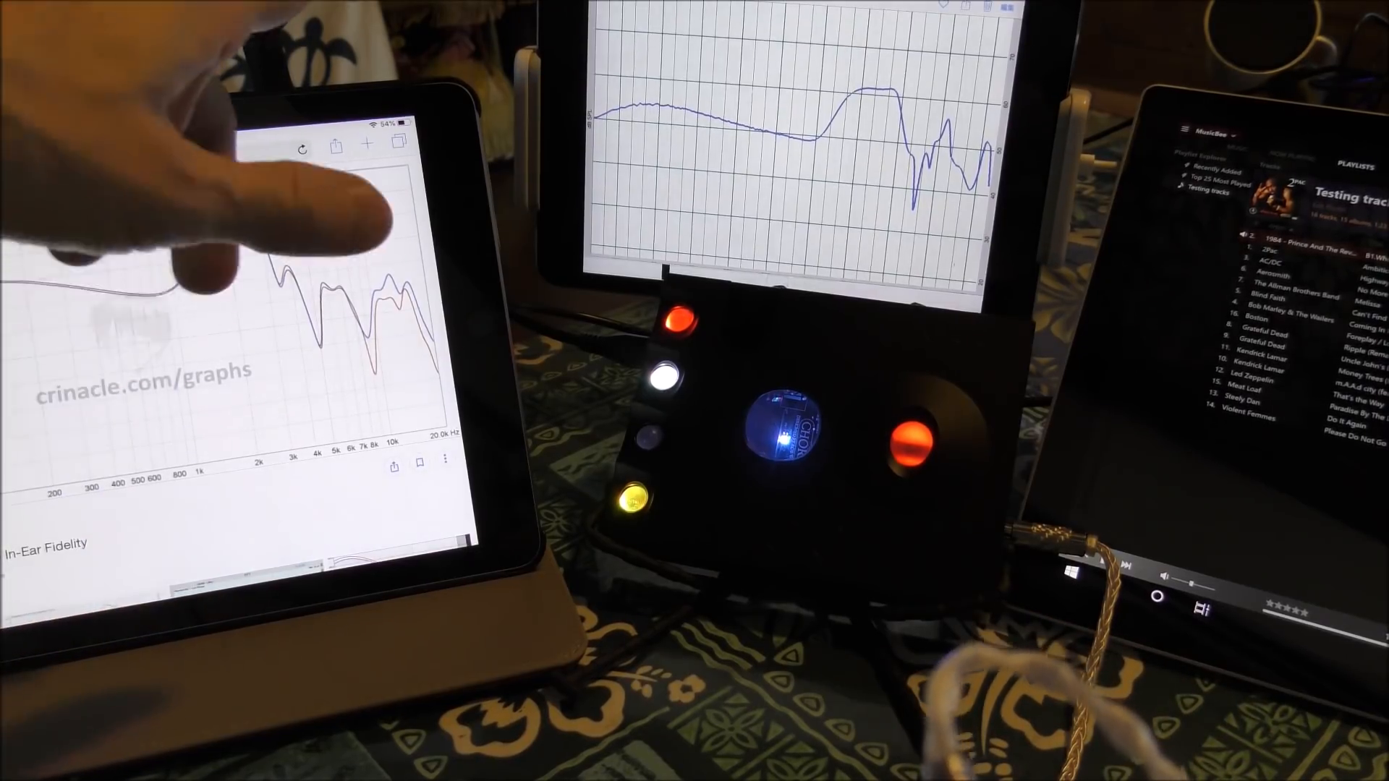
# Search the Crinacle graph tool for 'spiral ears se5u freq' to load its frequency curve.
pyautogui.write('spiral ears se5u freq')
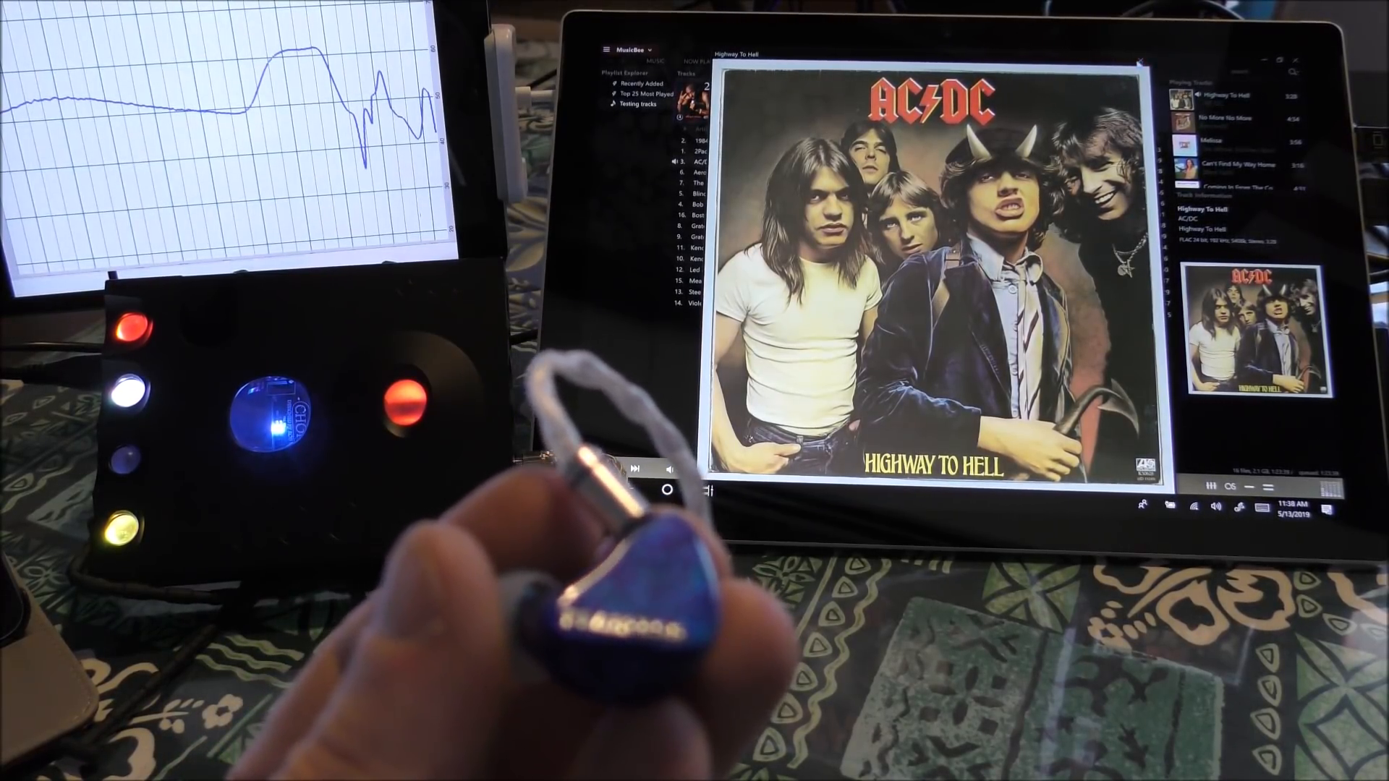
# Dismiss the enlarged Highway To Hell and Boston cover-art popups while Foreplay / Long Time plays.
pyautogui.click(757, 62)
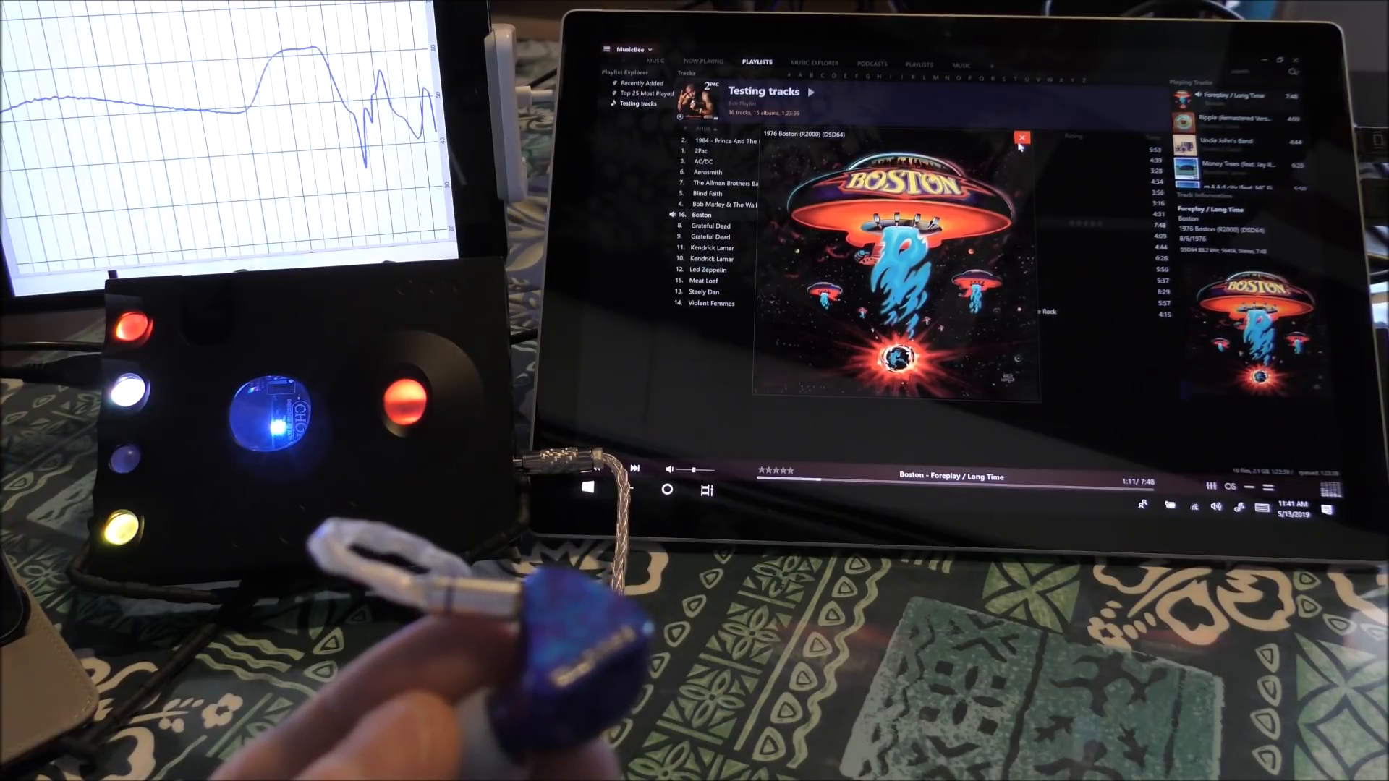
pyautogui.click(1021, 138)
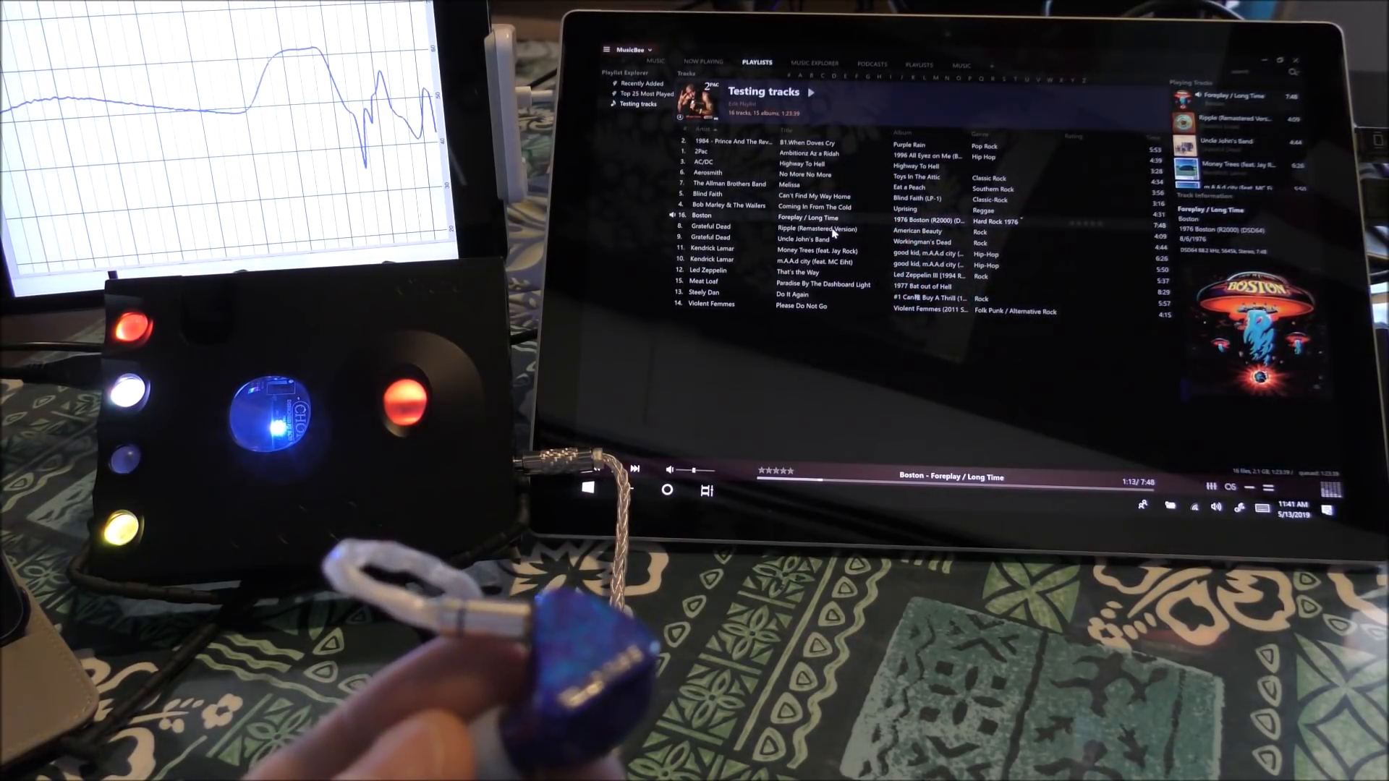
# Play Meat Loaf's Paradise By The Dashboard Light from the Testing tracks playlist and dismiss its cover art.
pyautogui.doubleClick(798, 229)
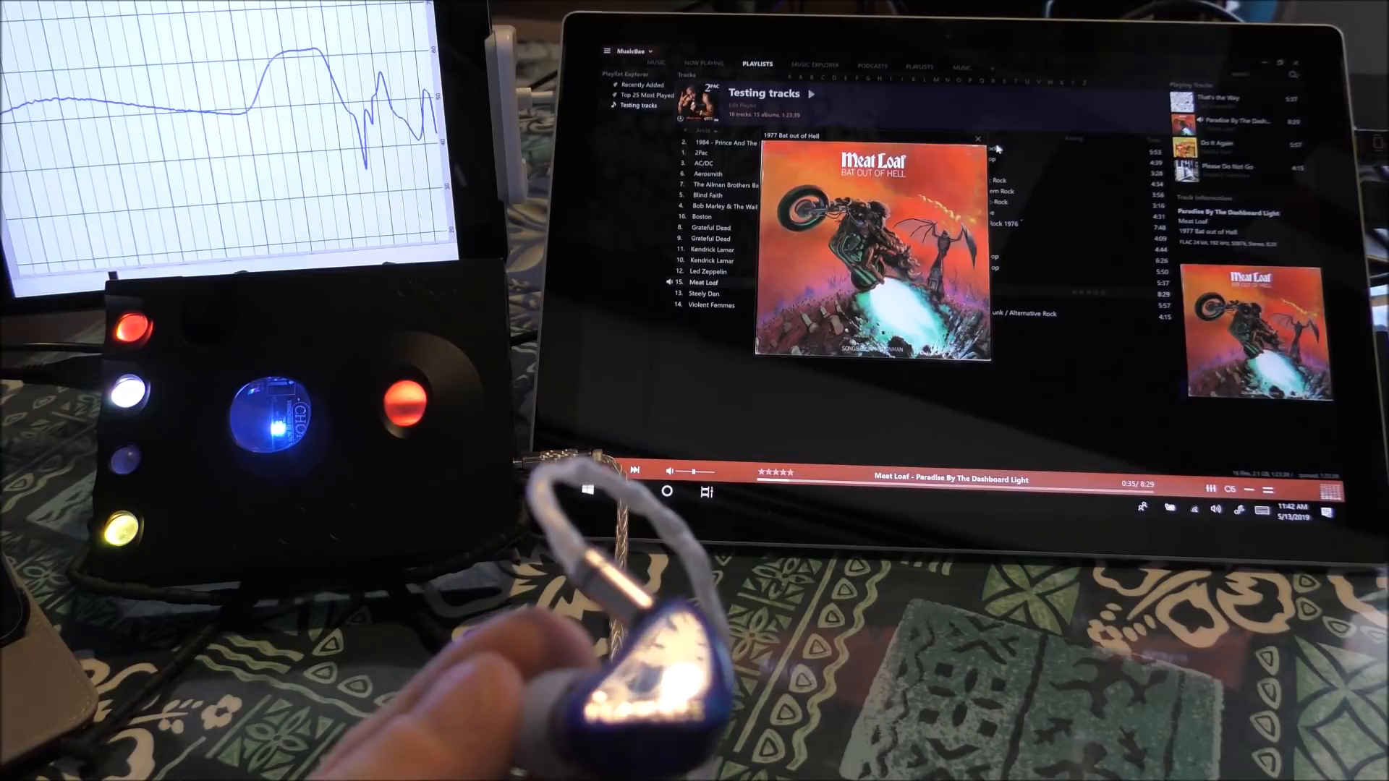
pyautogui.click(978, 139)
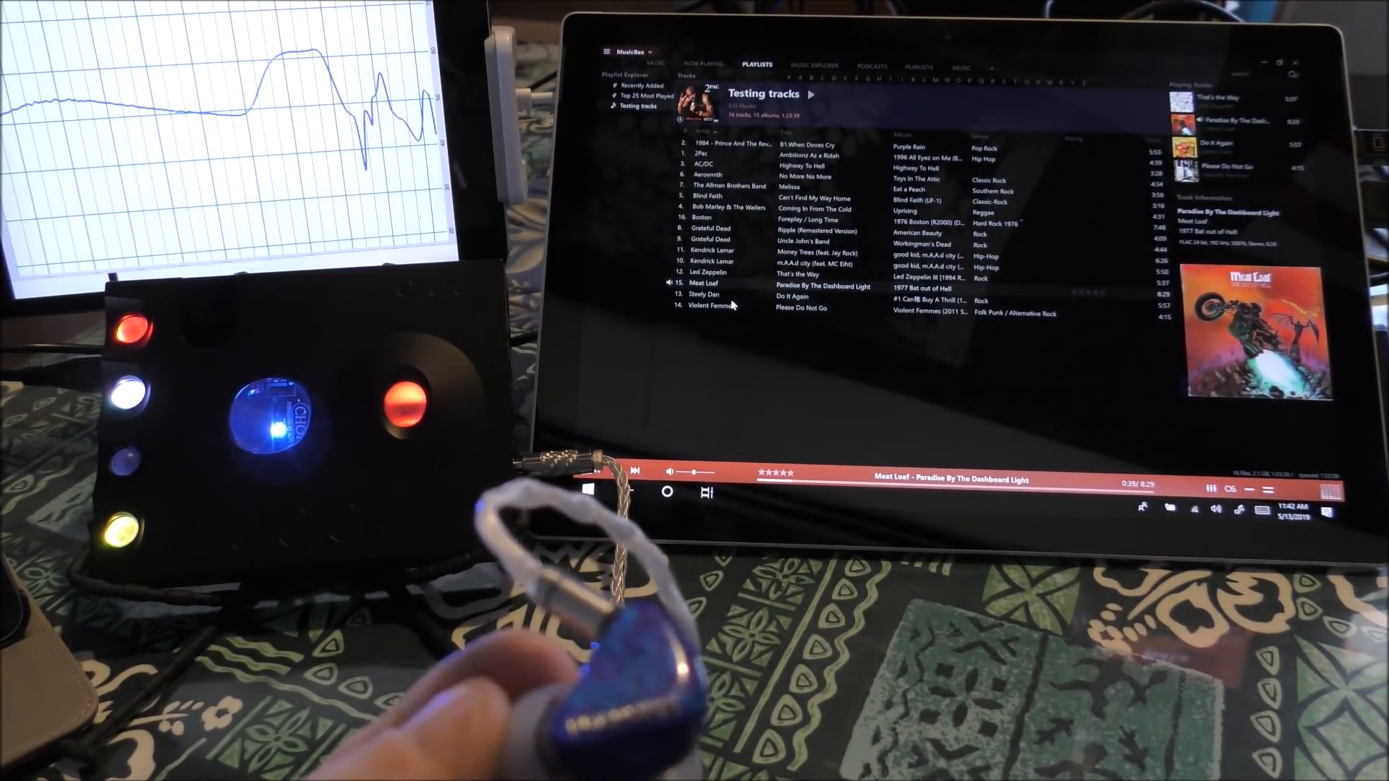
# Play Steely Dan's Do It Again from the playlist and dismiss its cover art.
pyautogui.doubleClick(705, 294)
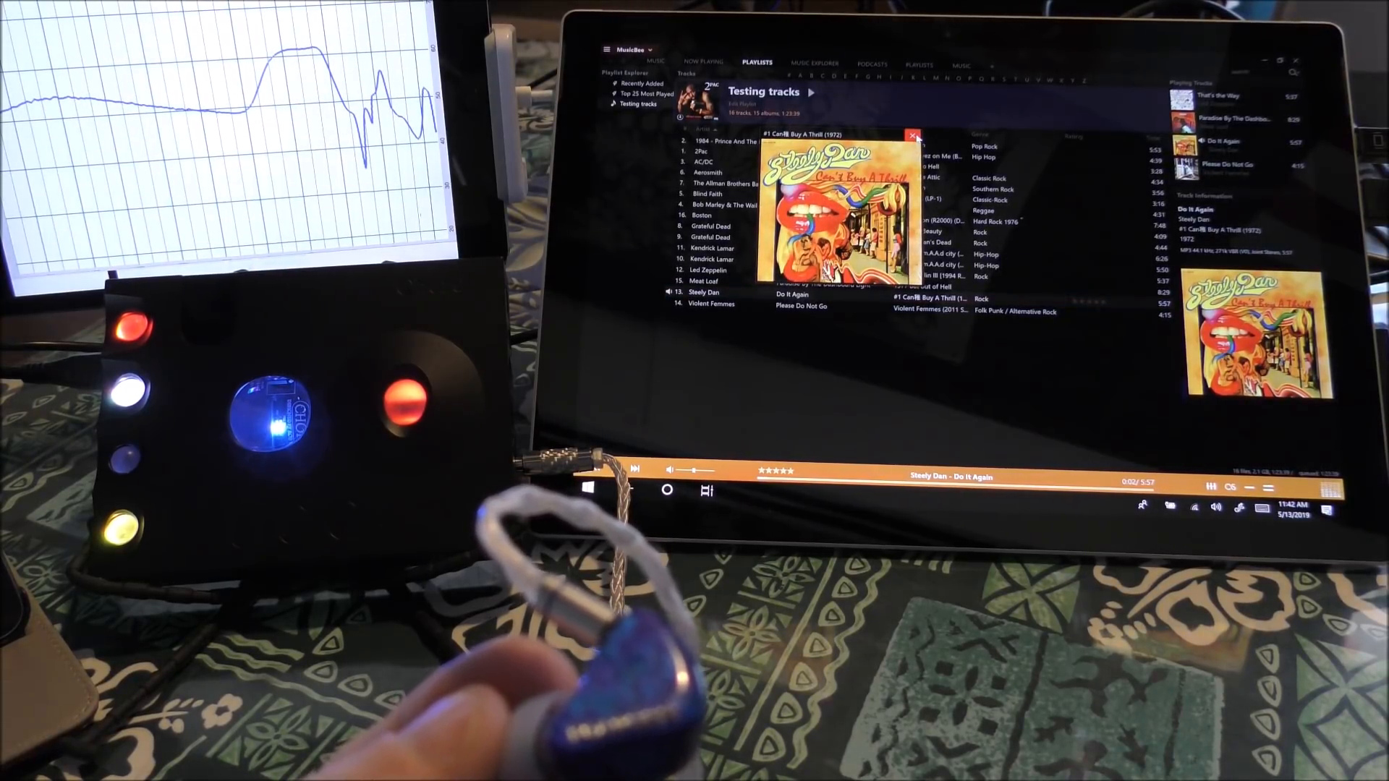
pyautogui.click(912, 134)
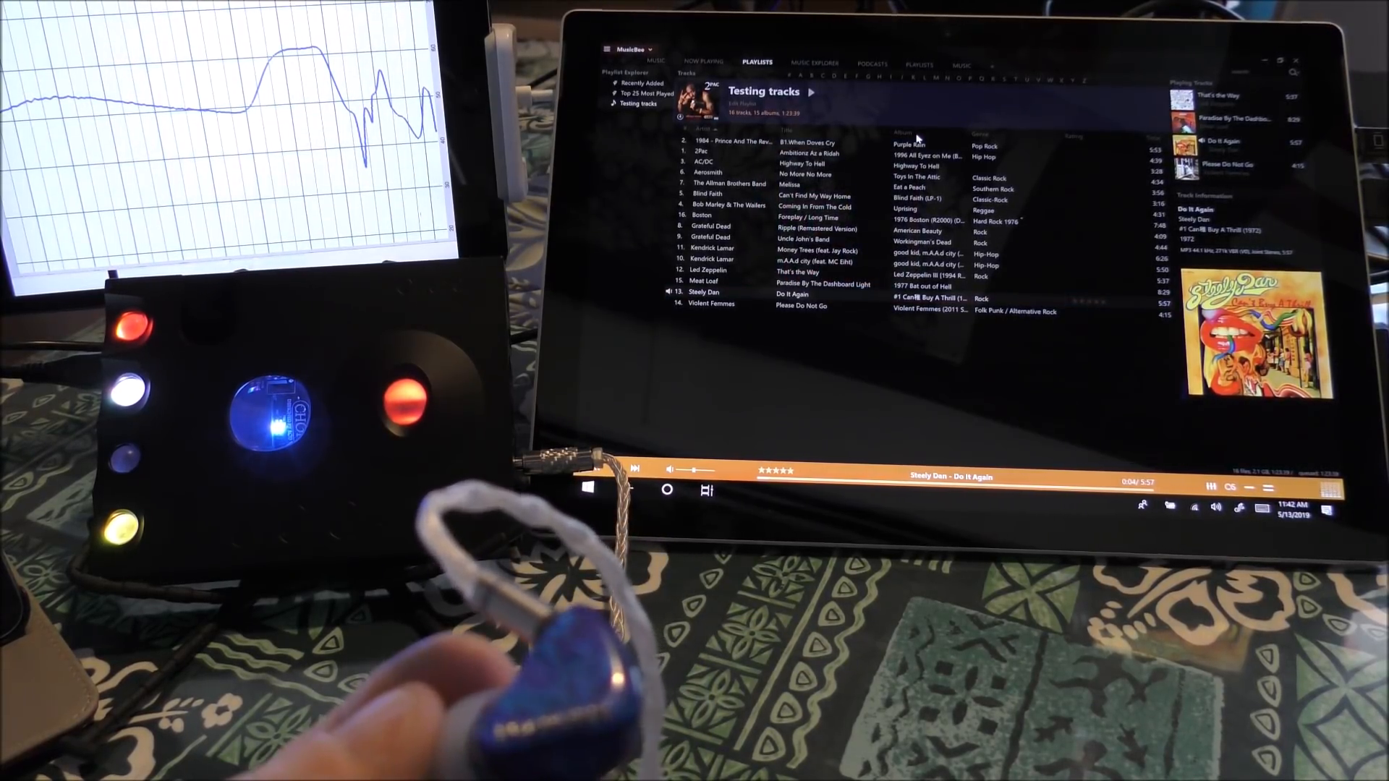